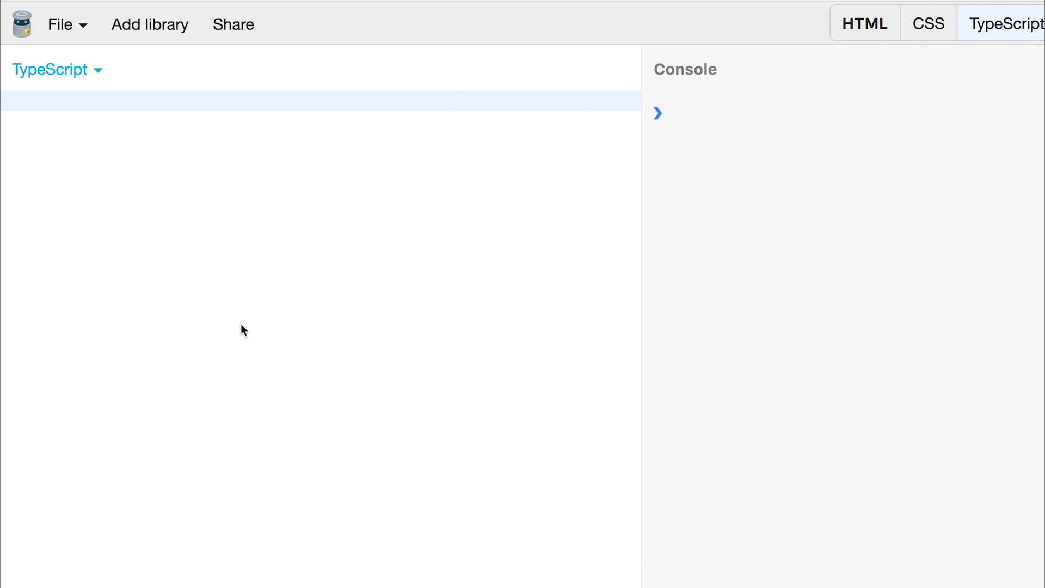
Step: Declare let myObservable = Rx.Observable.from(['hi']) in the TypeScript panel
{"action": "type", "text": "let myObserva"}
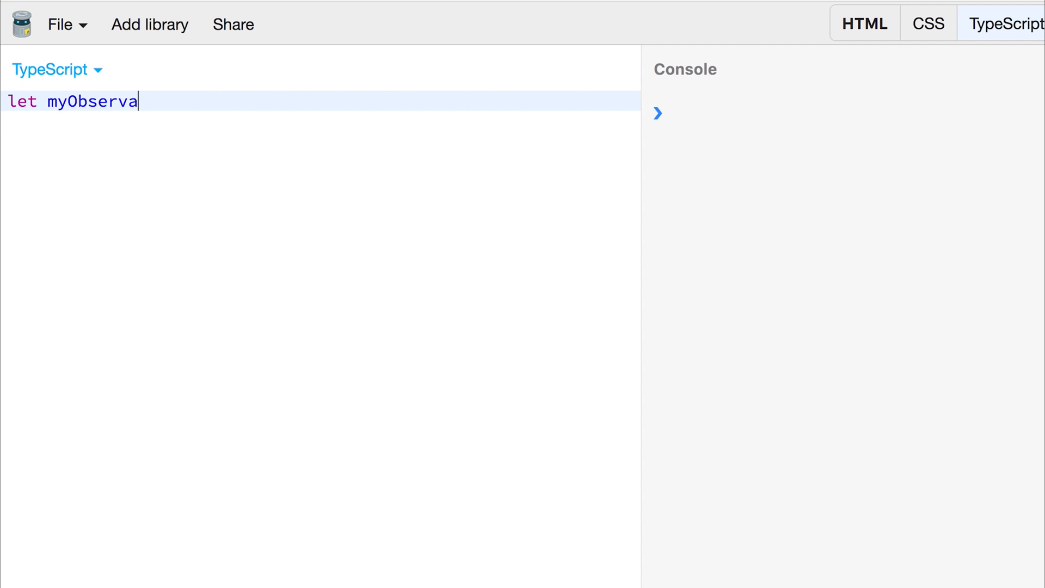
{"action": "type", "text": "ble = Rx."}
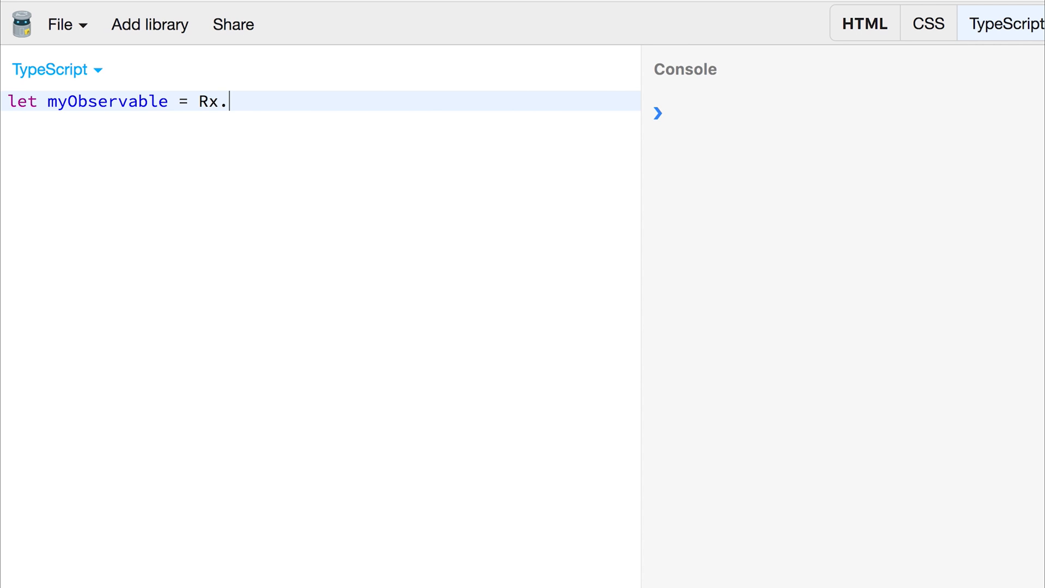
{"action": "type", "text": "Observable.f"}
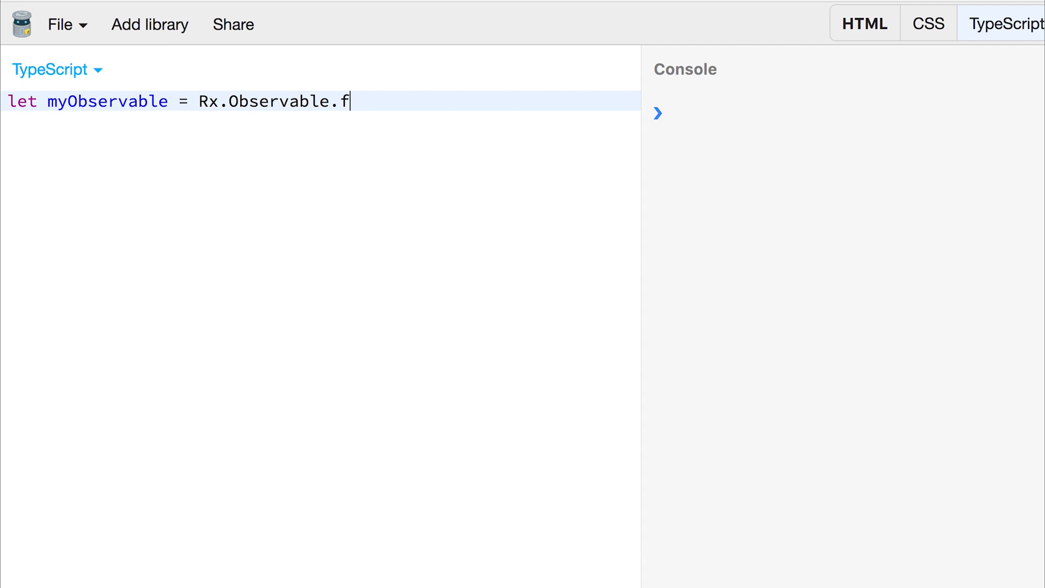
{"action": "type", "text": "rom()"}
{"action": "left_click", "coordinate": [320, 142]}
{"action": "type", "text": ",y"}
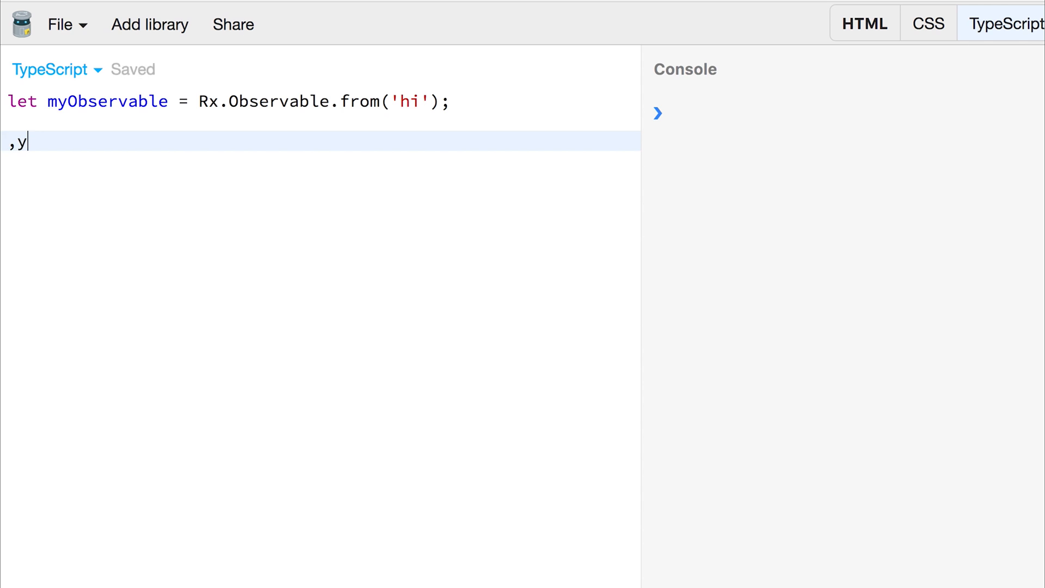
Step: Subscribe to myObservable with x => console.log(x) so the console prints hi
{"action": "type", "text": "myObservable"}
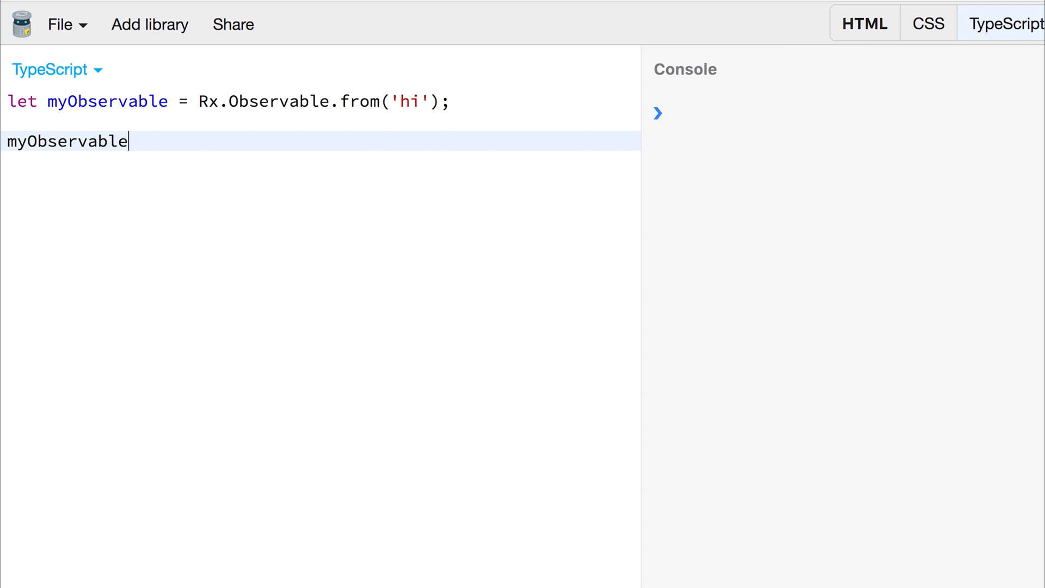
{"action": "type", "text": ".subscribe(x => console."}
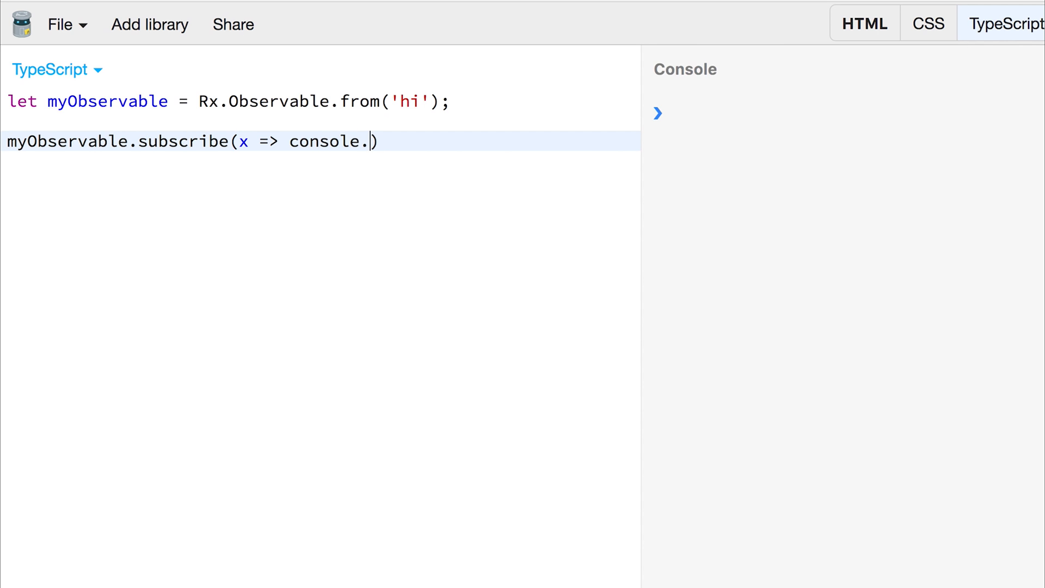
{"action": "type", "text": "log(x));"}
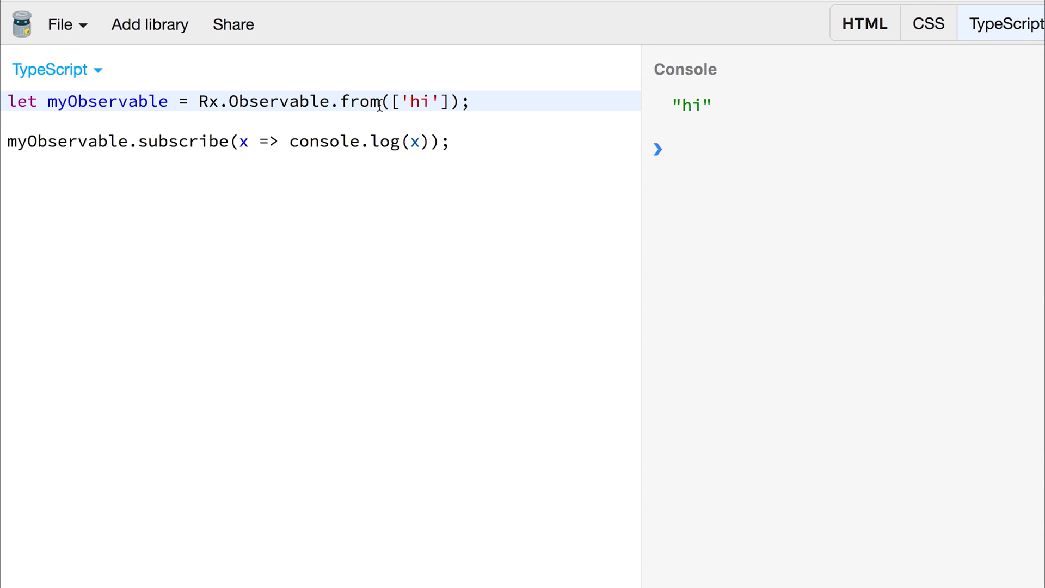
Step: Insert a blank line between the observable declaration and the subscribe call
{"action": "double_click", "coordinate": [418, 101]}
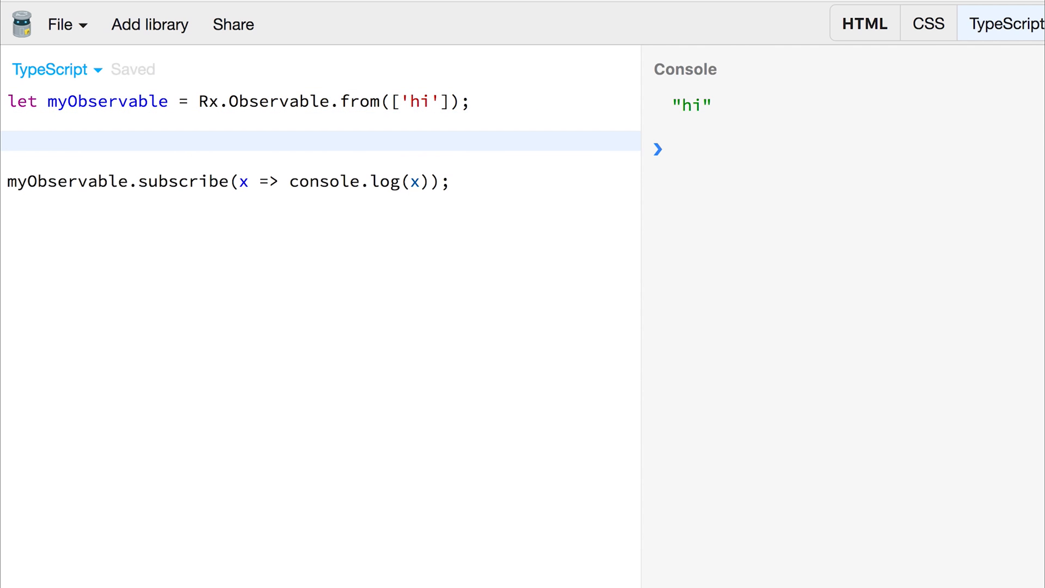
Step: Define let ob = (arguments) => { return Rx.Observable.from(arguments); }
{"action": "type", "text": "let o"}
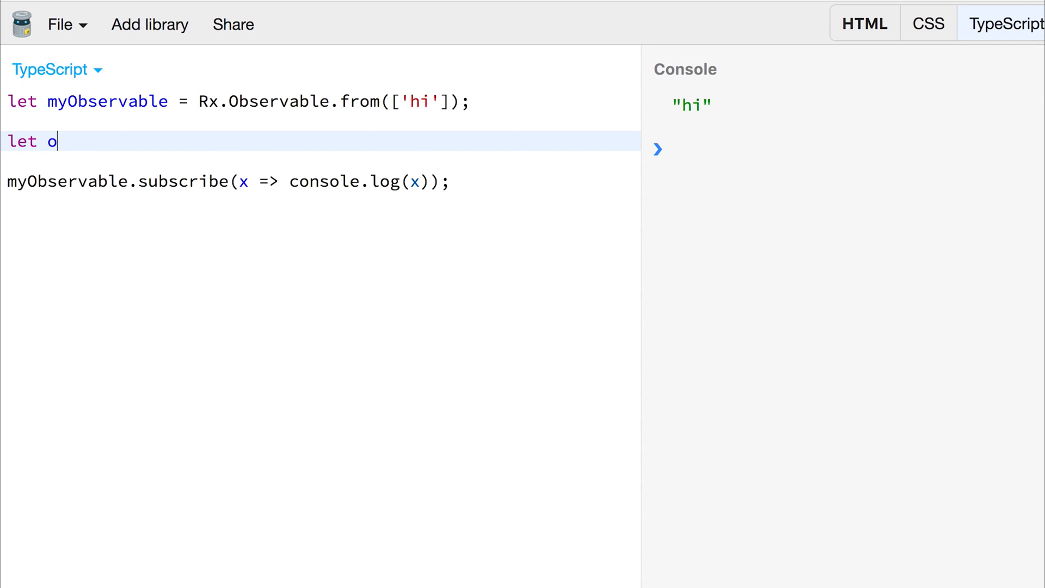
{"action": "type", "text": "b"}
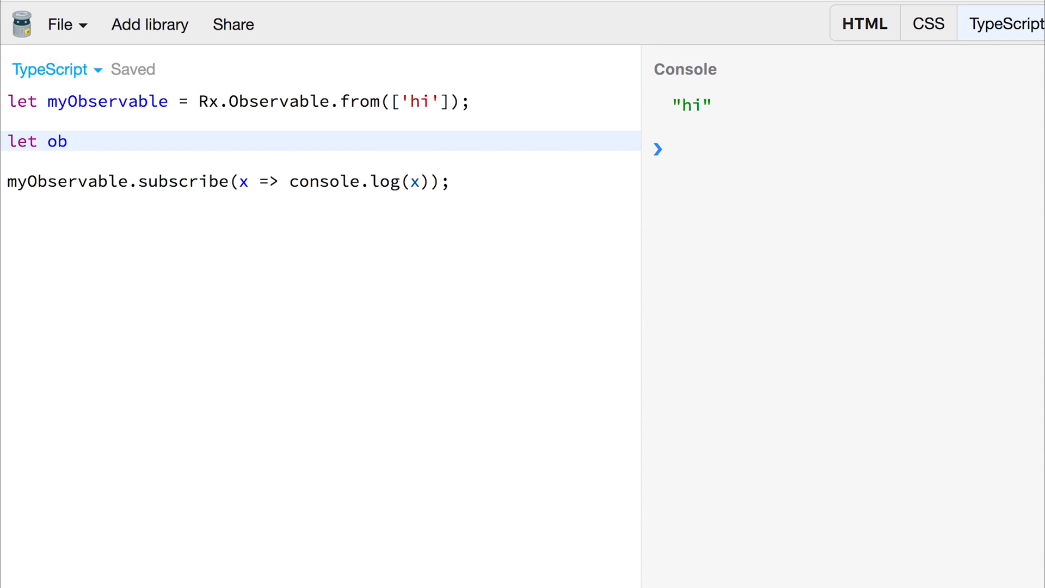
{"action": "type", "text": "="}
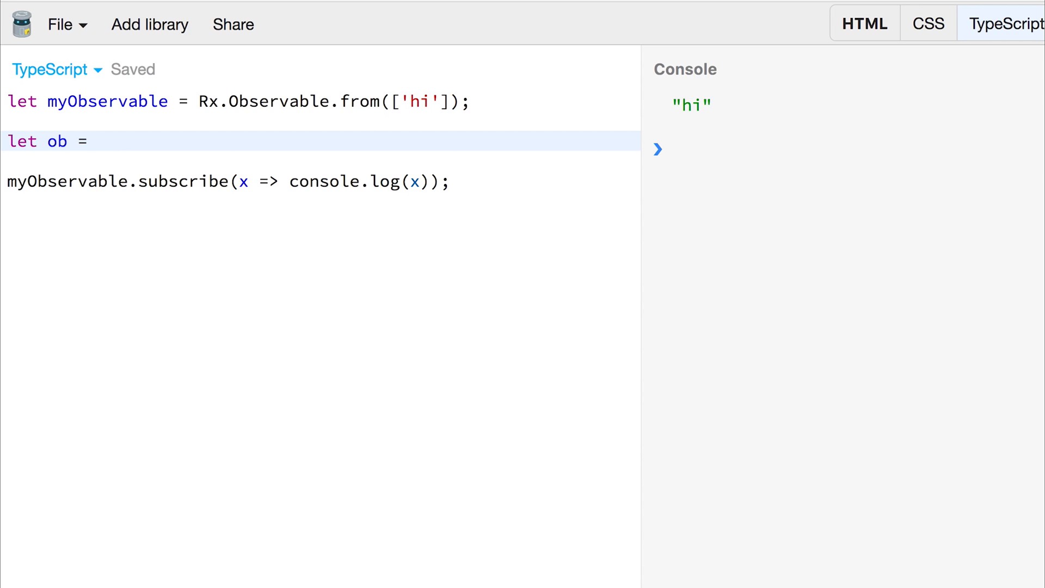
{"action": "type", "text": "(argu"}
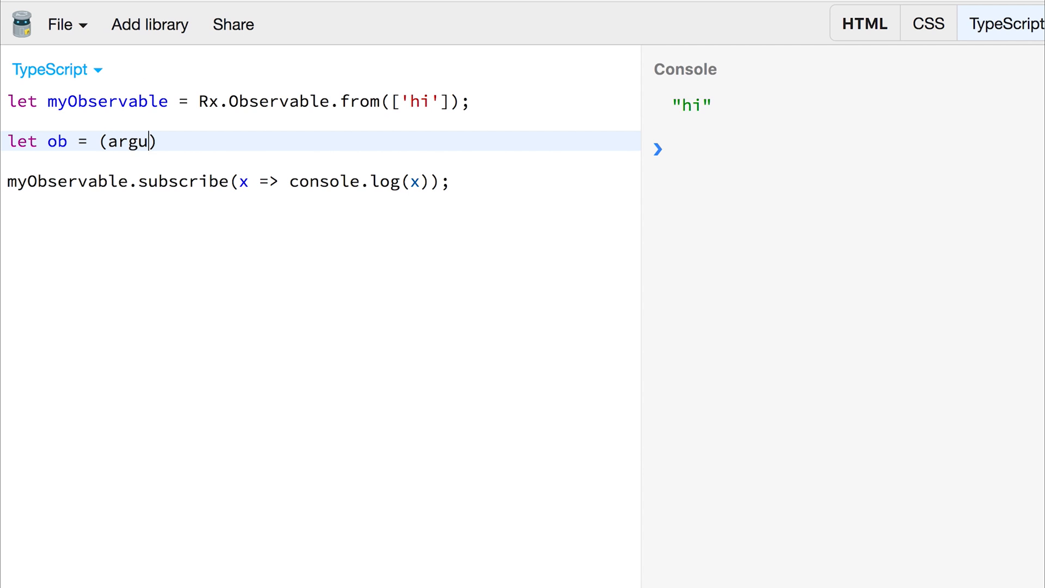
{"action": "type", "text": "ments) => {"}
{"action": "type", "text": "return Rx.Observable.from(arguments);"}
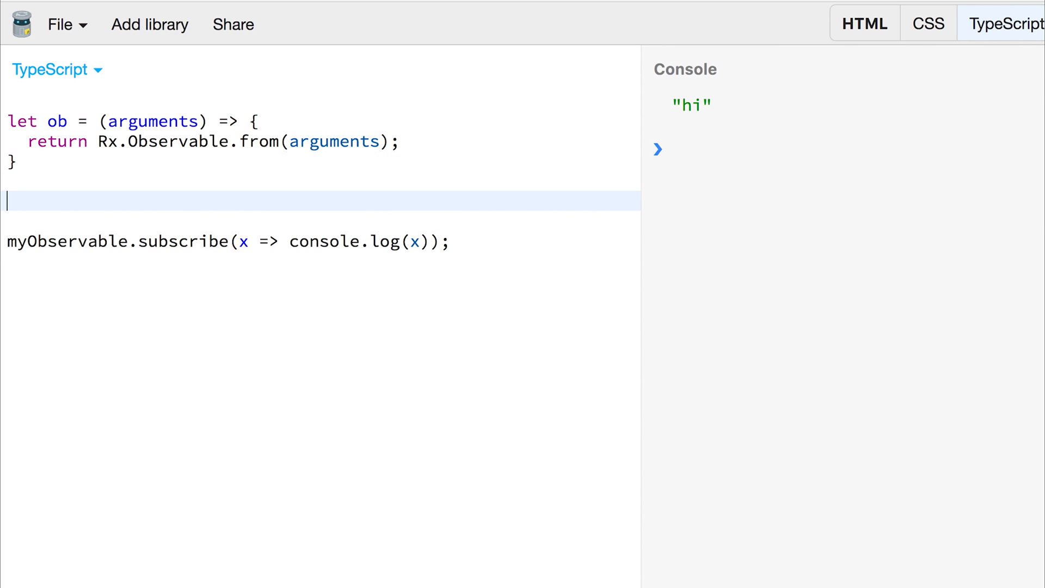
Step: Call ob([1,2,3]) and start assigning it to let myObservable so 1, 2, 3 log
{"action": "type", "text": "ob()"}
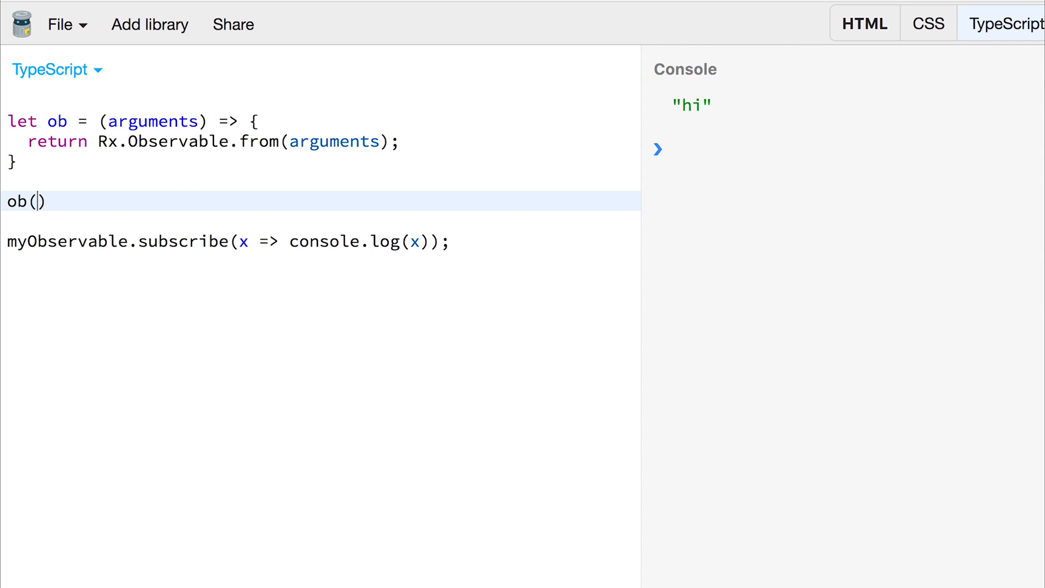
{"action": "type", "text": "[1,"}
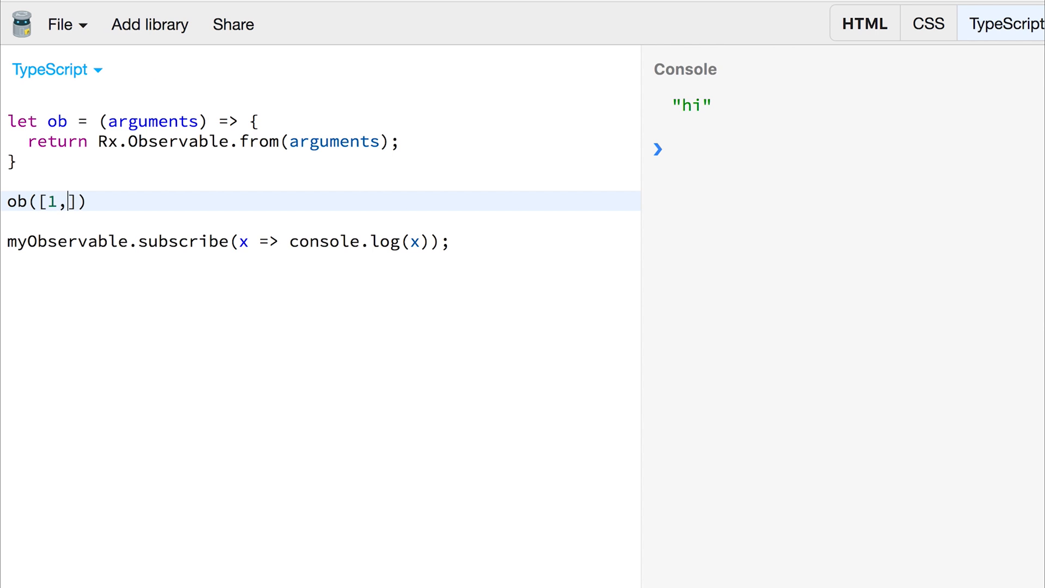
{"action": "type", "text": "2,3];"}
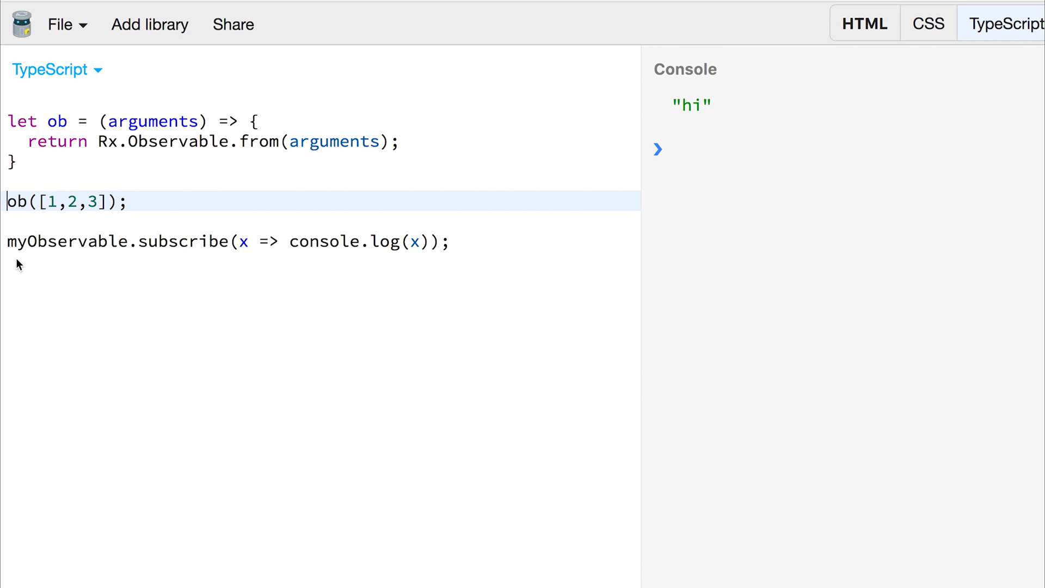
{"action": "type", "text": "let myObservable ="}
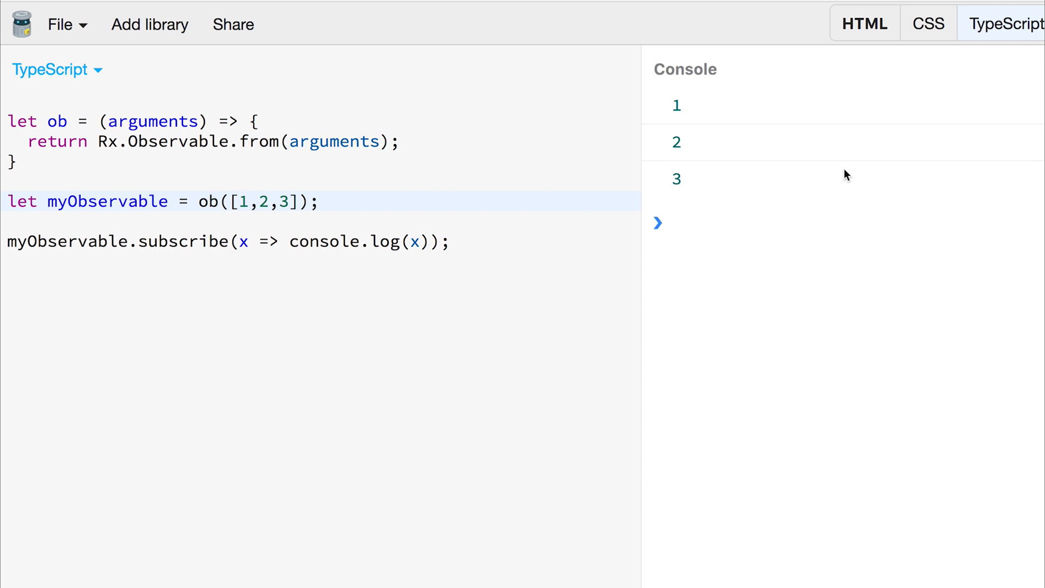
Step: Select the trailing semicolon after ob([1,2,3]) to replace it
{"action": "double_click", "coordinate": [676, 142]}
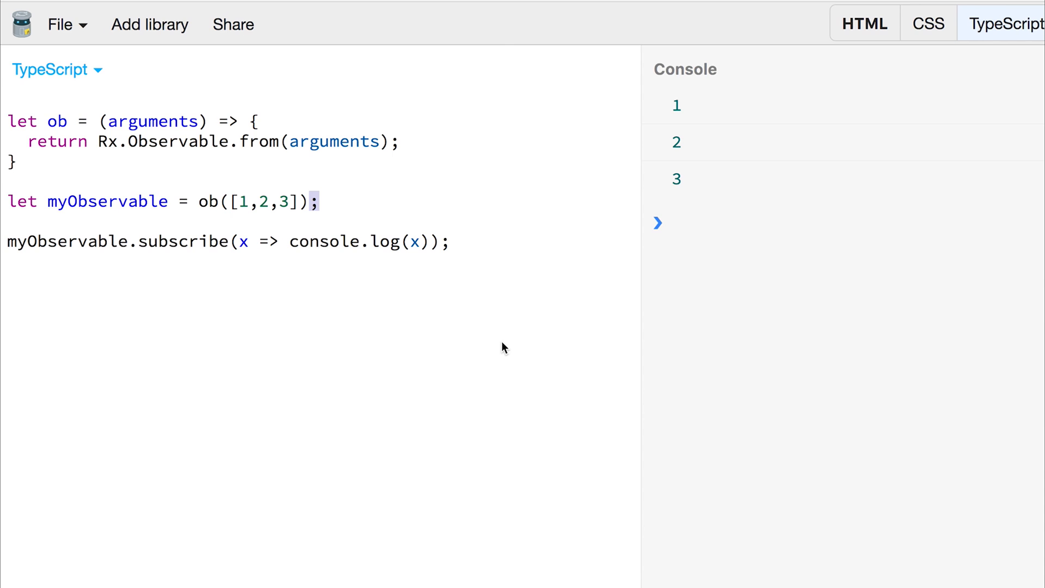
Step: Chain .map(x => x * 4) onto ob([1,2,3]) so the console logs 4, 8 and 12
{"action": "type", "text": ".map"}
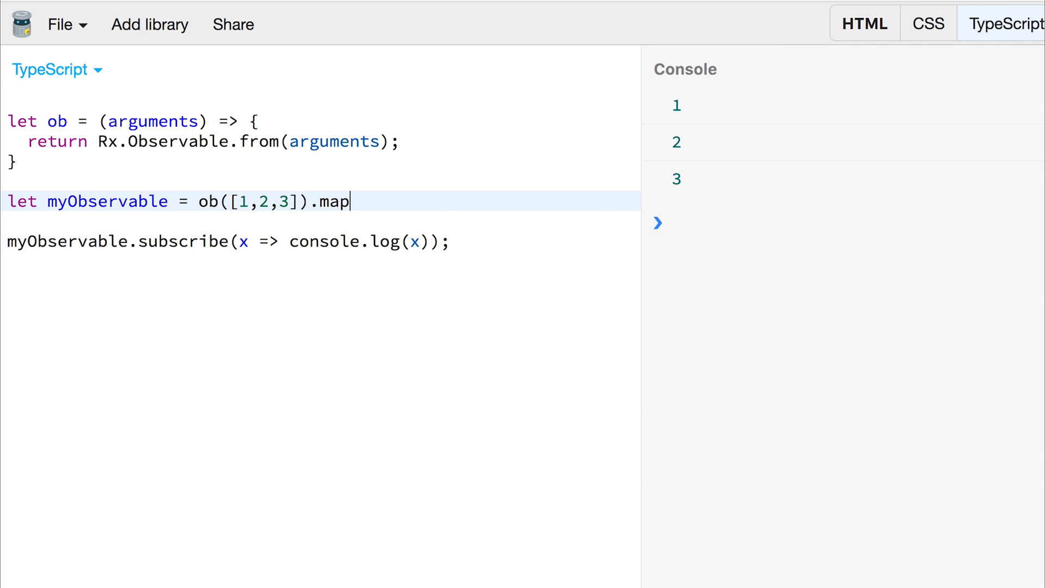
{"action": "type", "text": "()"}
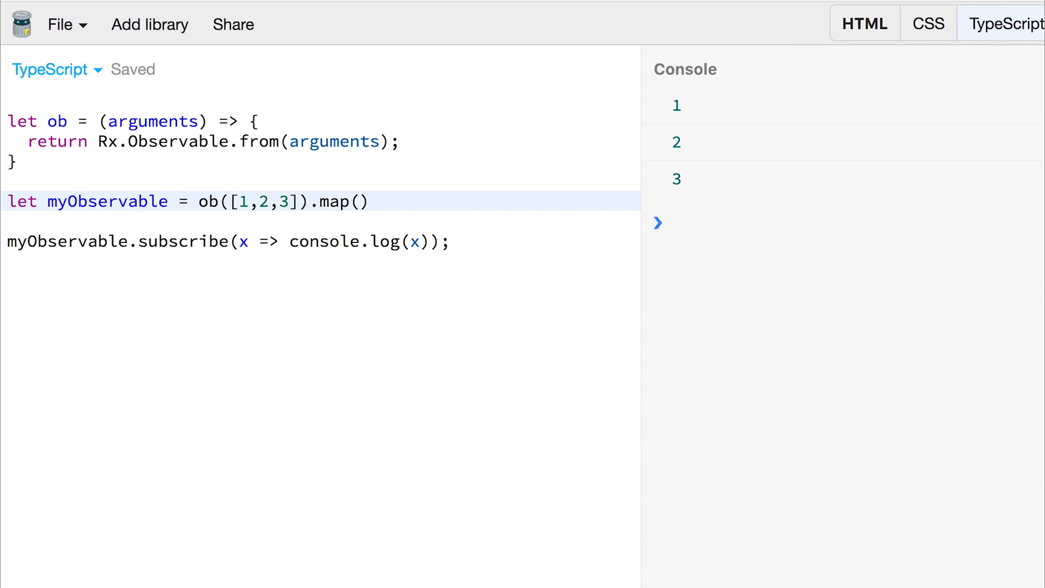
{"action": "type", "text": "x =>"}
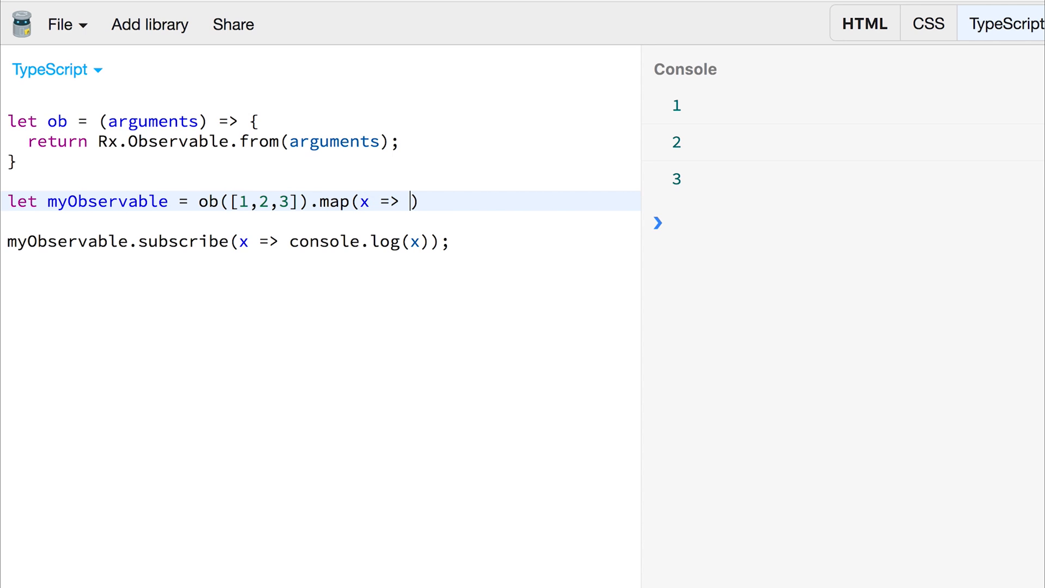
{"action": "type", "text": "x * 4"}
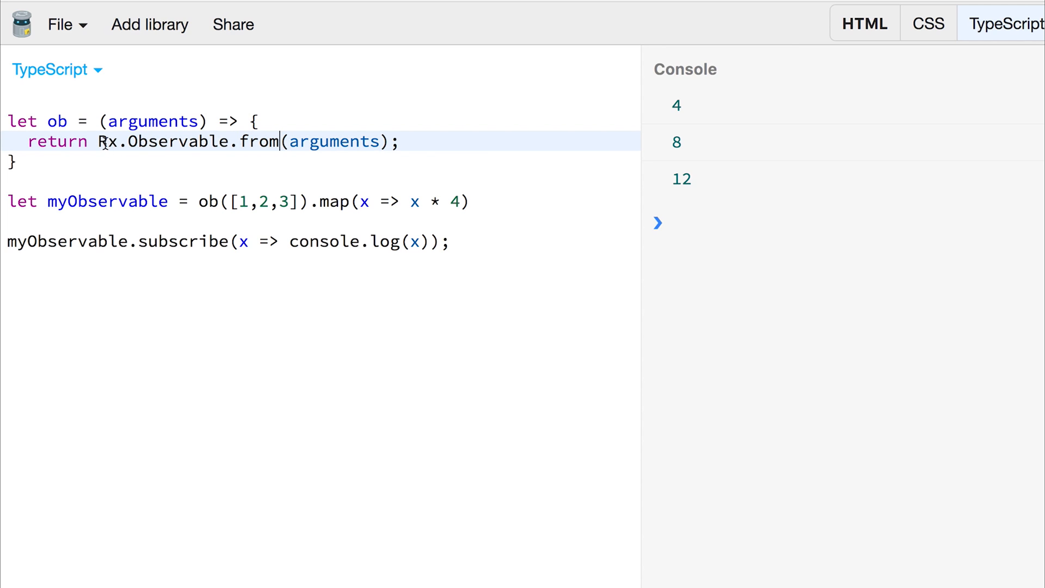
{"action": "double_click", "coordinate": [259, 142]}
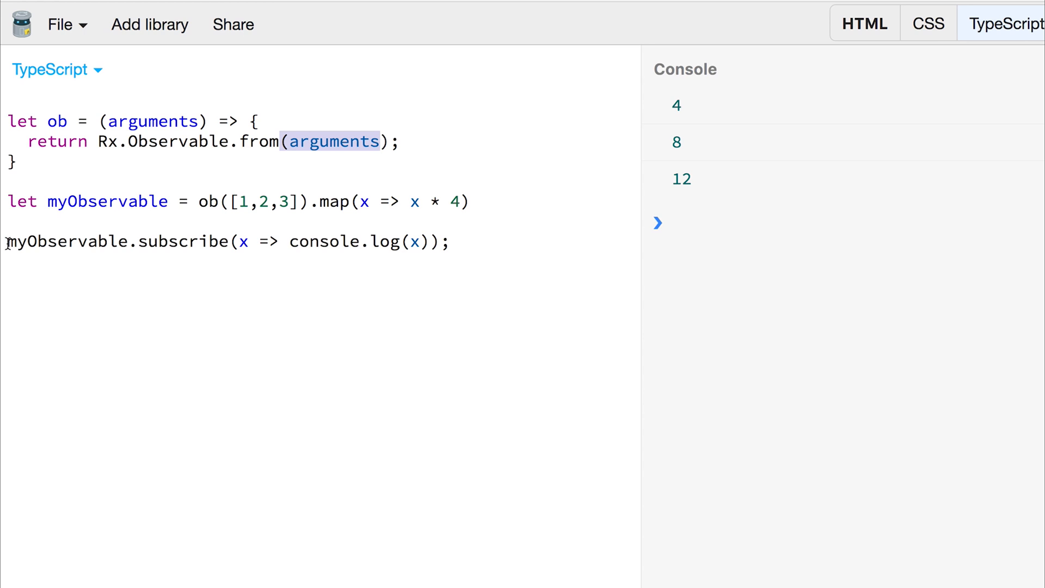
{"action": "left_click", "coordinate": [259, 242]}
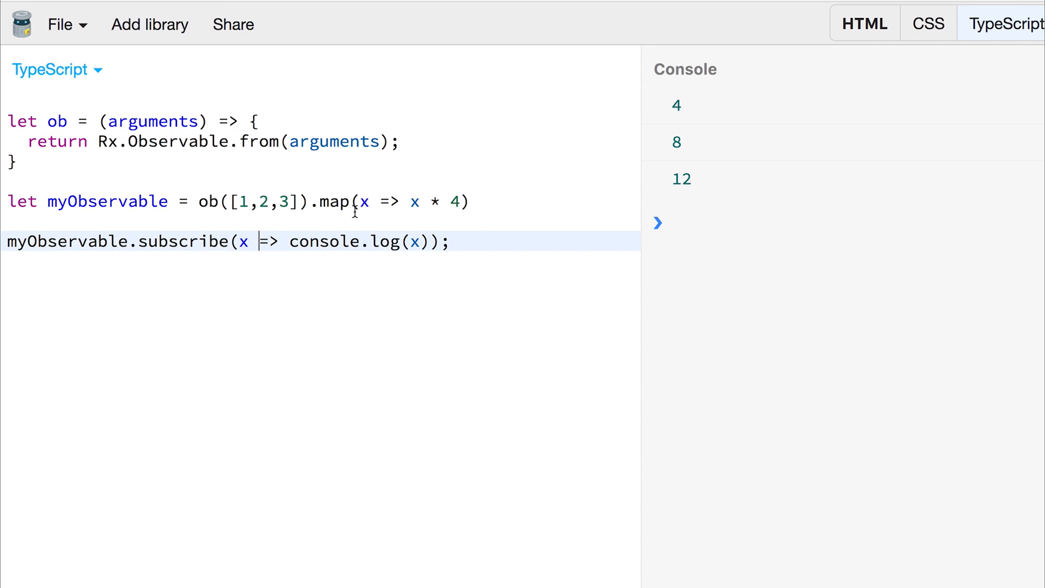